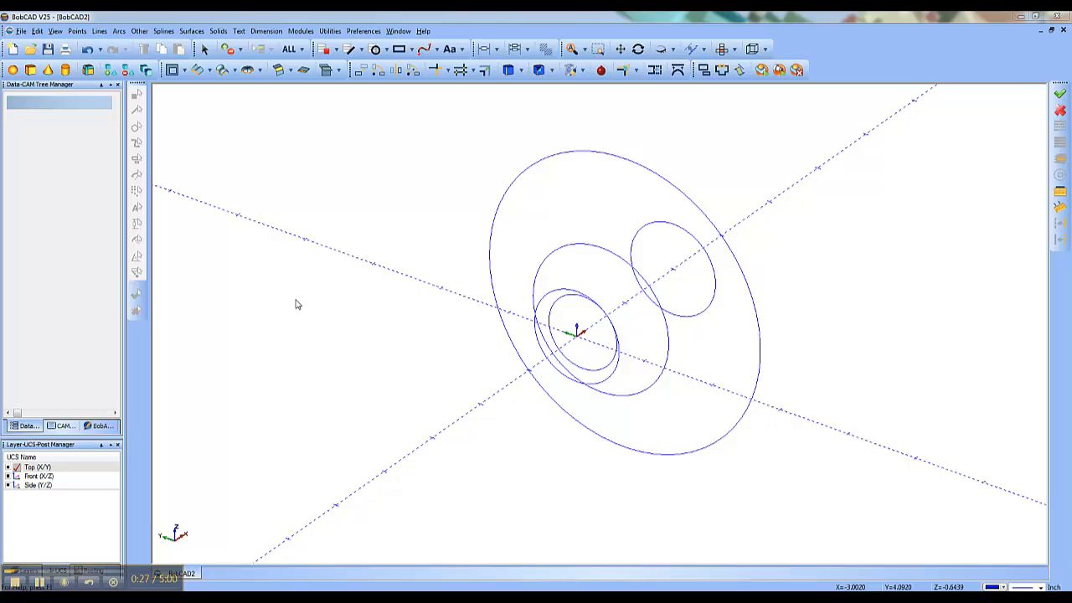
{"action": "mouse_move", "coordinate": [243, 171]}
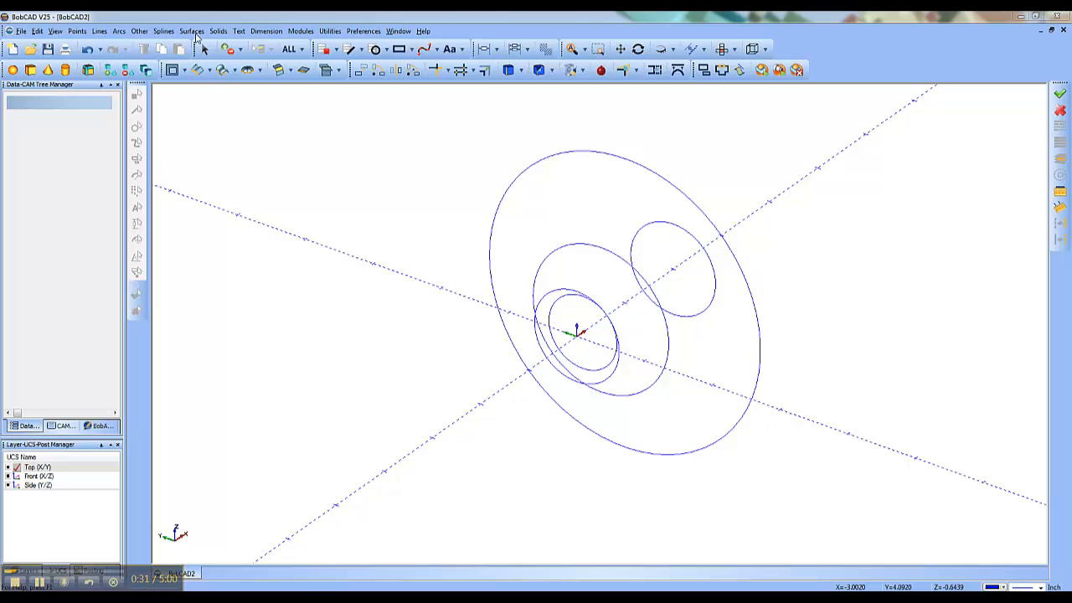
Open the Cross Section Surface panel from the Revolve Surface dropdown
{"action": "left_click", "coordinate": [191, 31]}
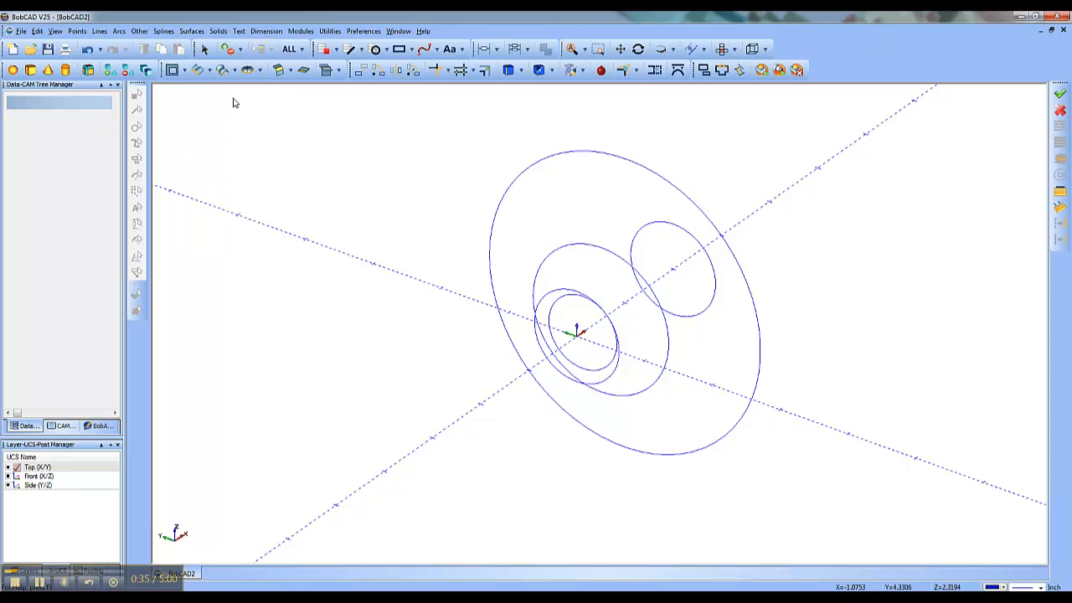
{"action": "mouse_move", "coordinate": [226, 70]}
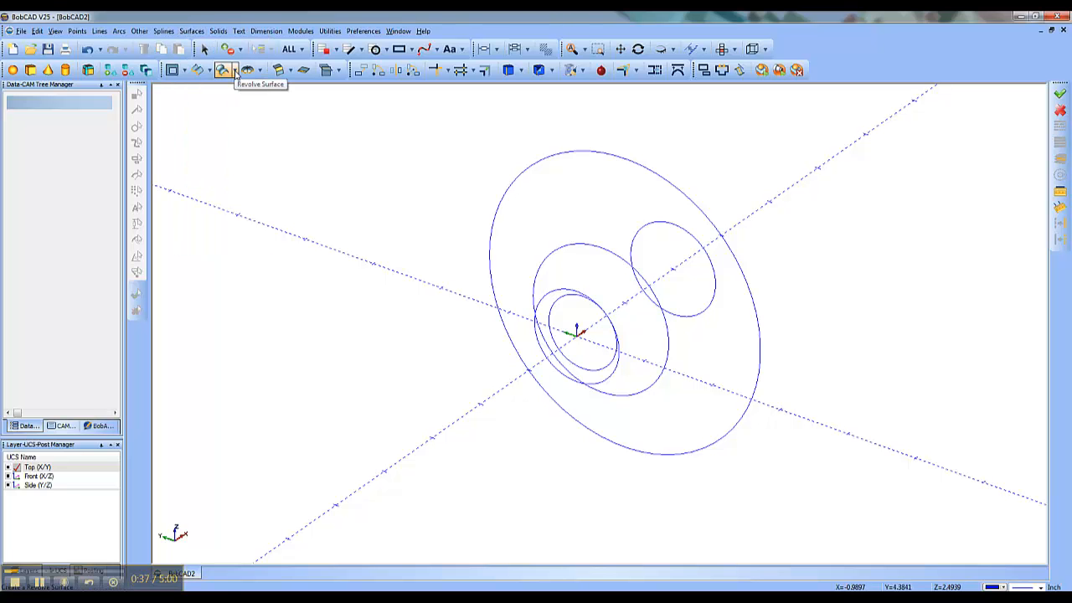
{"action": "left_click", "coordinate": [223, 70]}
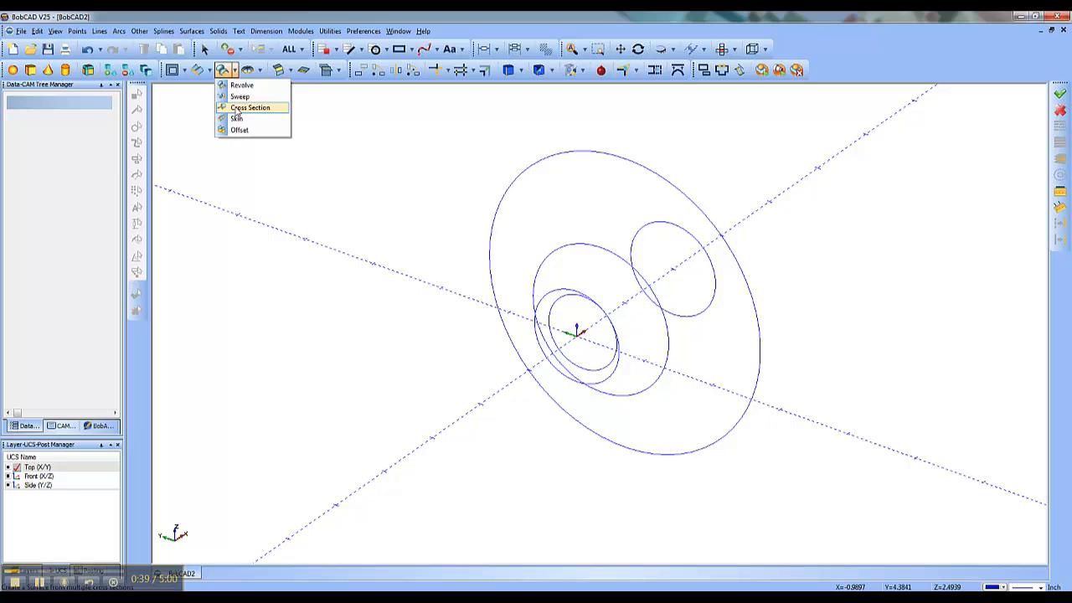
{"action": "left_click", "coordinate": [249, 107]}
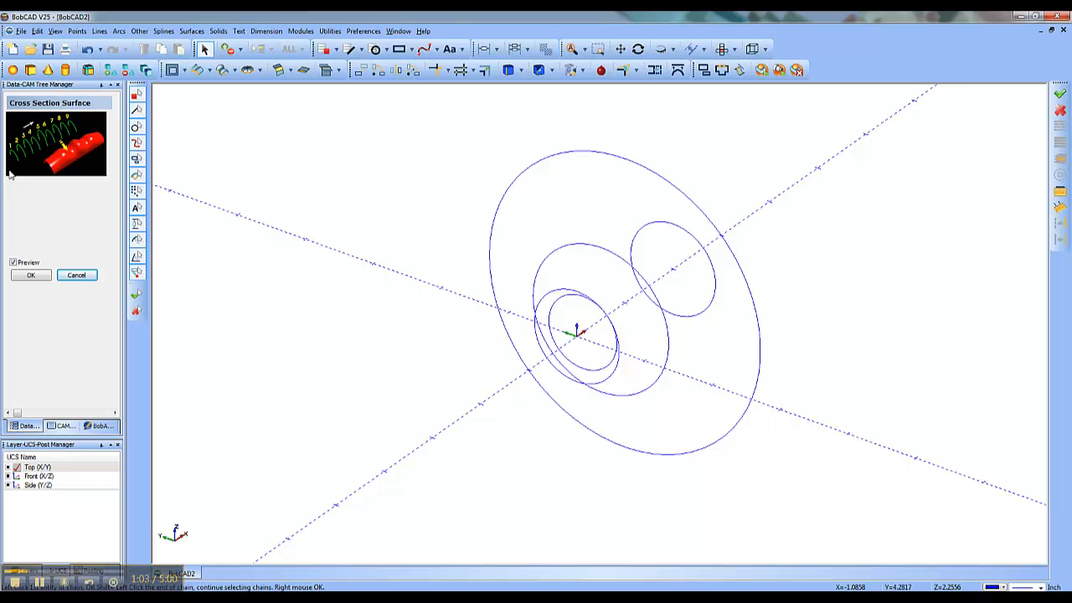
Select the circles near the origin as the first cross sections of the surface
{"action": "left_click", "coordinate": [569, 339]}
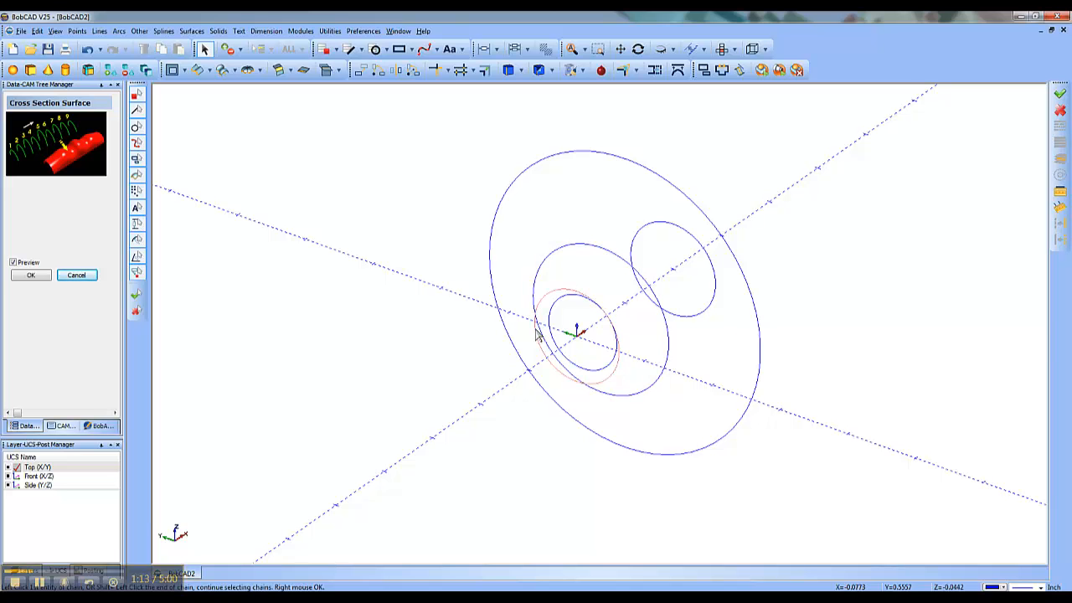
{"action": "left_click", "coordinate": [536, 319]}
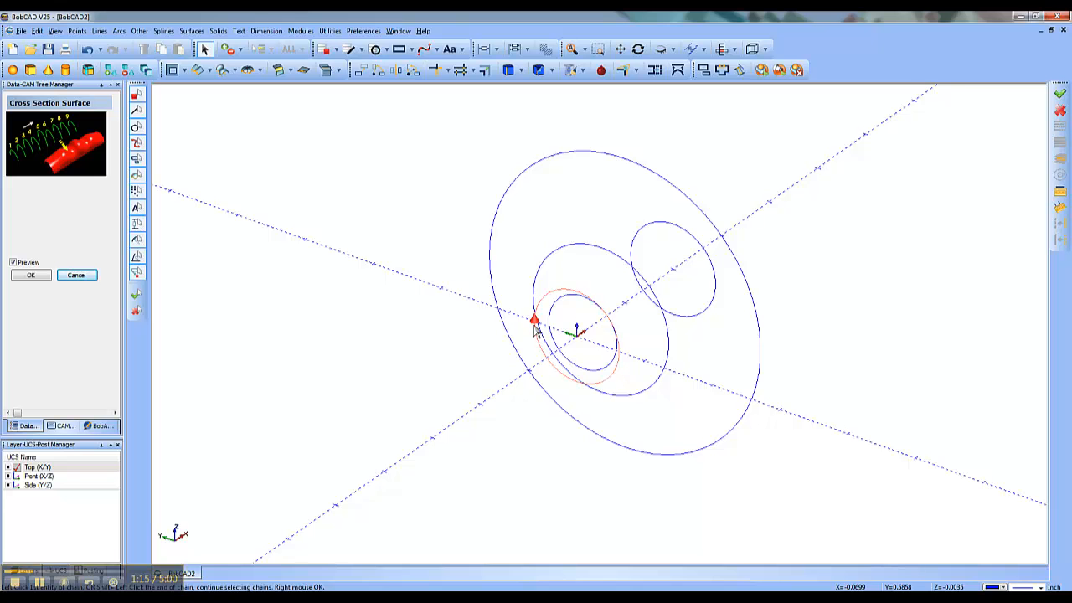
{"action": "left_click", "coordinate": [534, 329]}
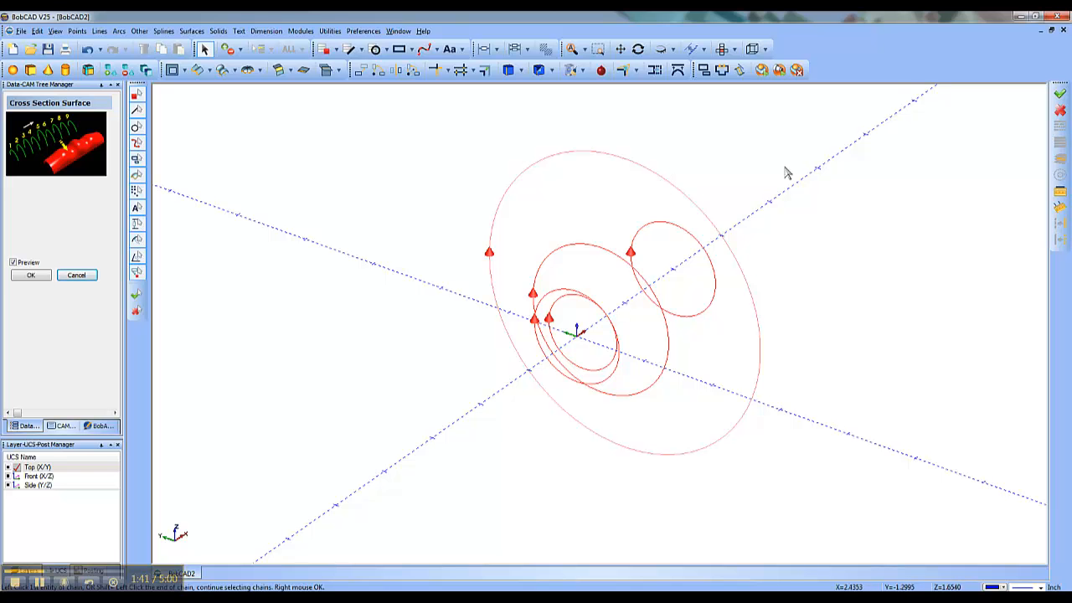
{"action": "mouse_move", "coordinate": [792, 157]}
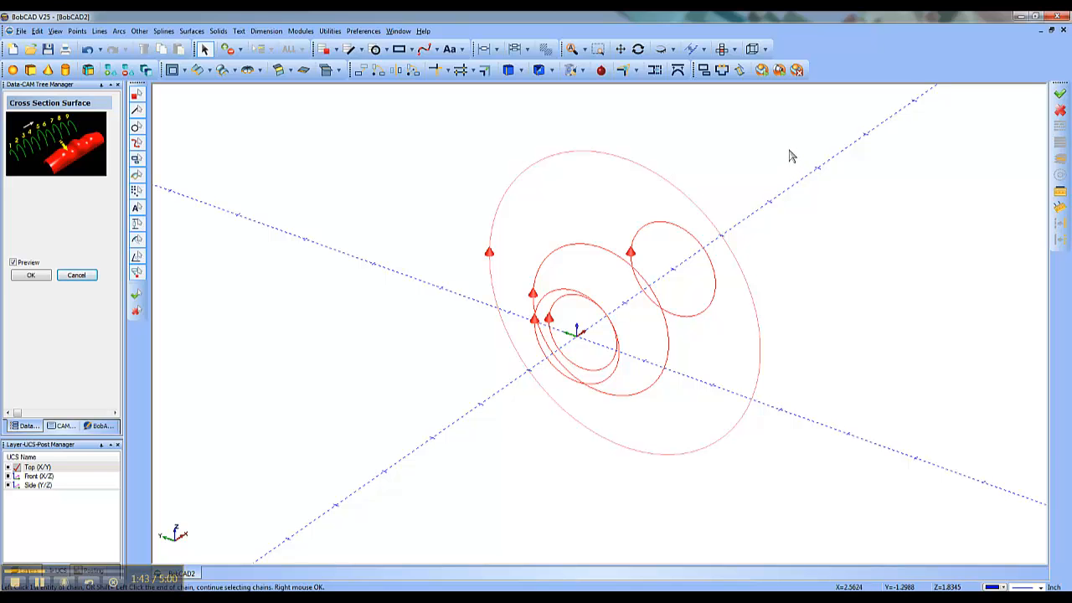
{"action": "mouse_move", "coordinate": [755, 165]}
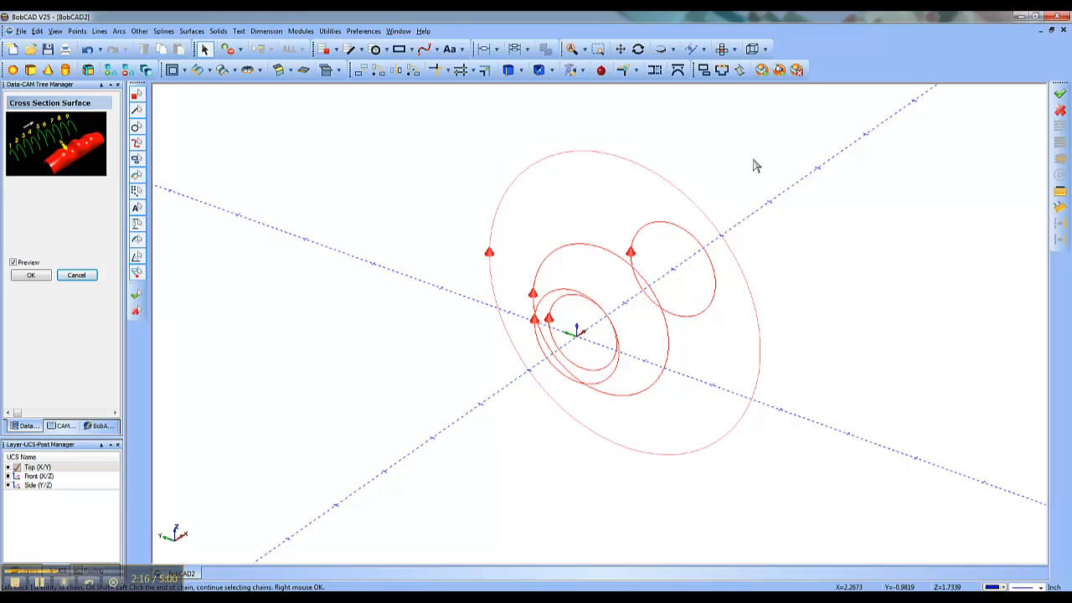
{"action": "mouse_move", "coordinate": [758, 132]}
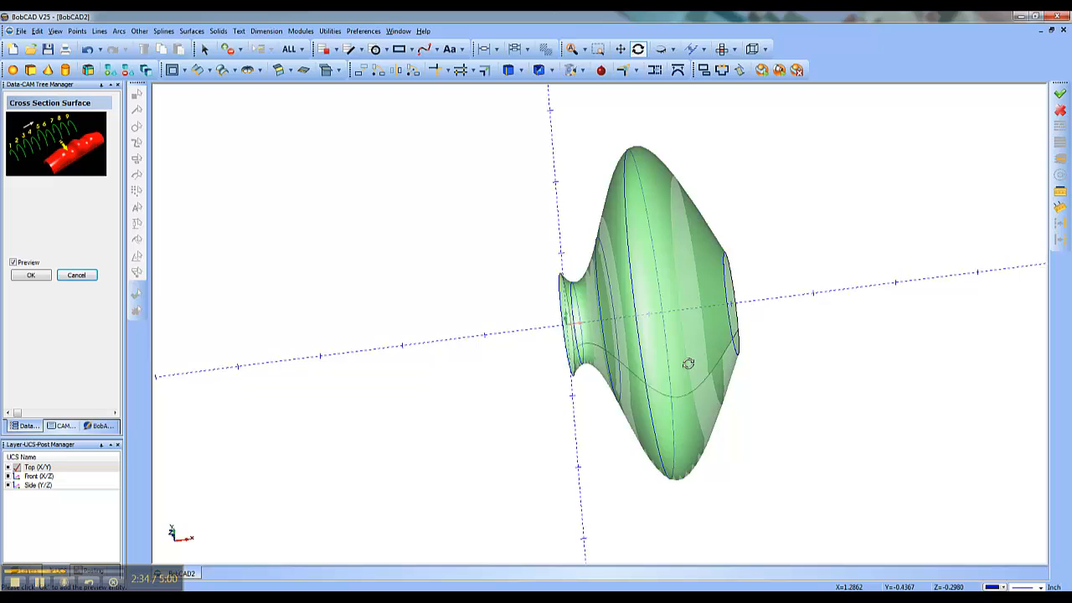
Orbit the view to inspect the green vase-shaped surface preview side-on
{"action": "left_click_drag", "start_coordinate": [688, 363], "coordinate": [706, 330]}
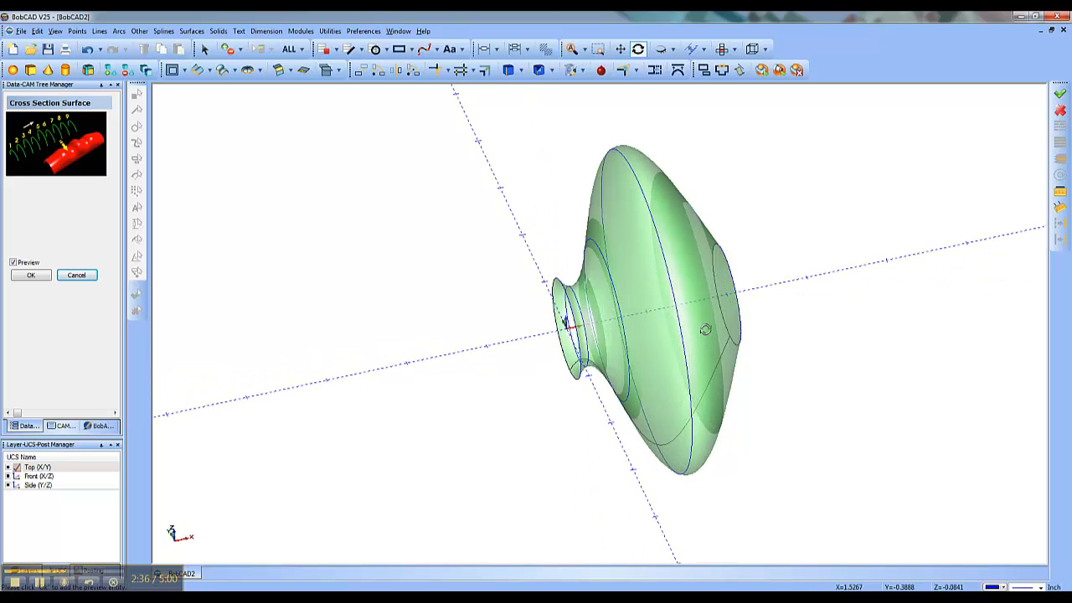
{"action": "left_click_drag", "start_coordinate": [708, 329], "coordinate": [687, 219]}
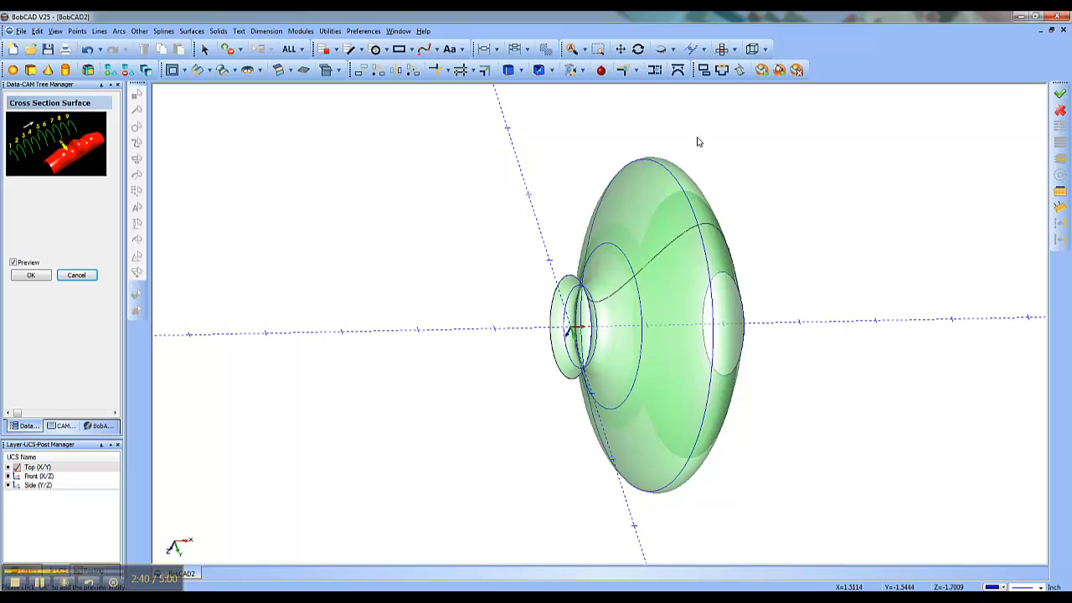
{"action": "mouse_move", "coordinate": [695, 139]}
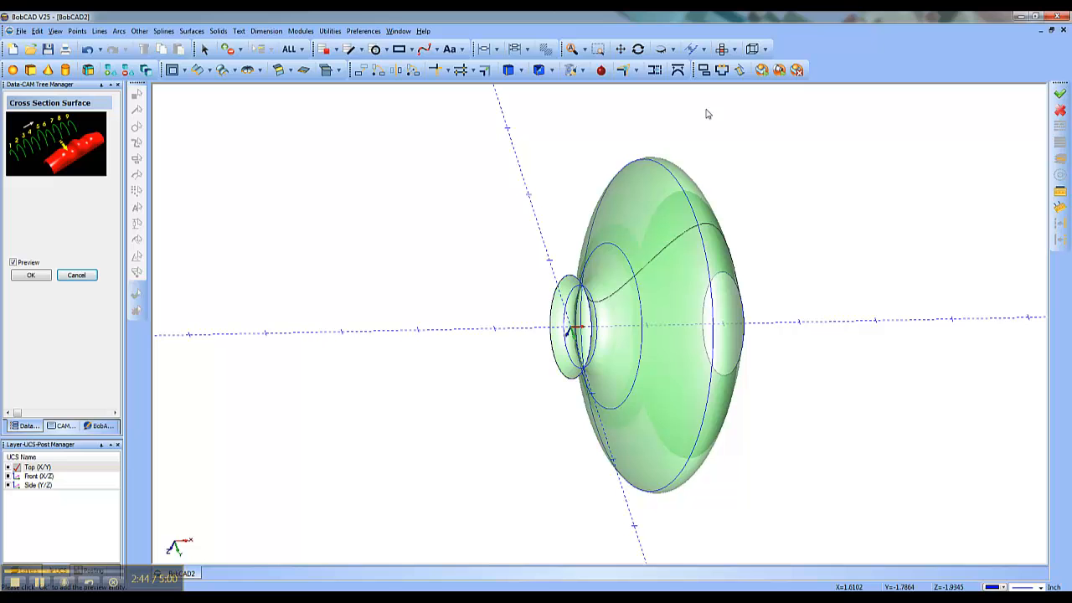
Accept the previewed cross-section surface with OK from the viewport context menu
{"action": "right_click", "coordinate": [708, 114]}
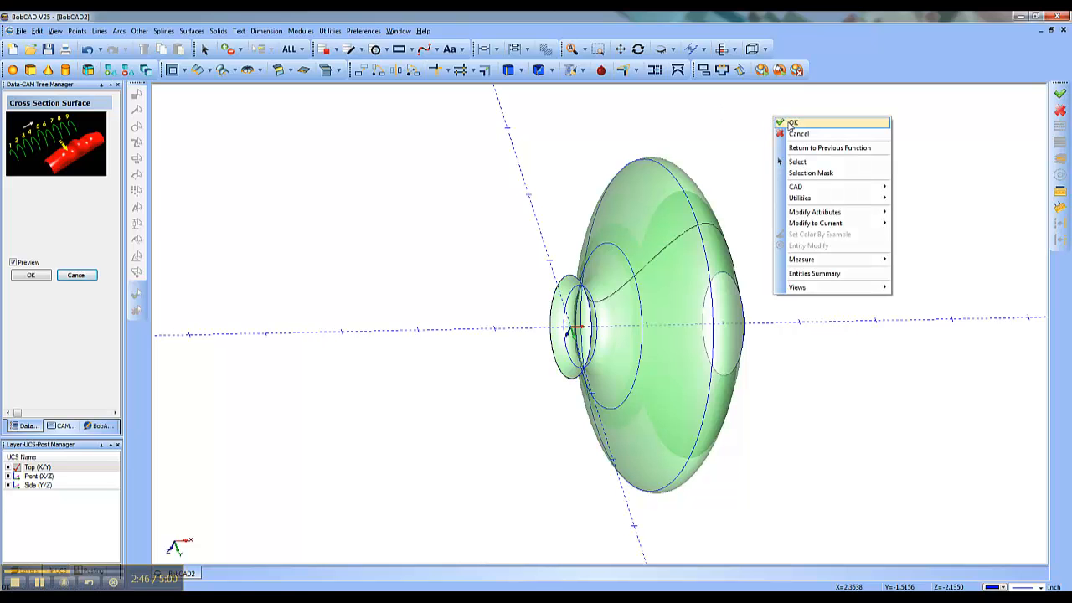
{"action": "left_click", "coordinate": [792, 122]}
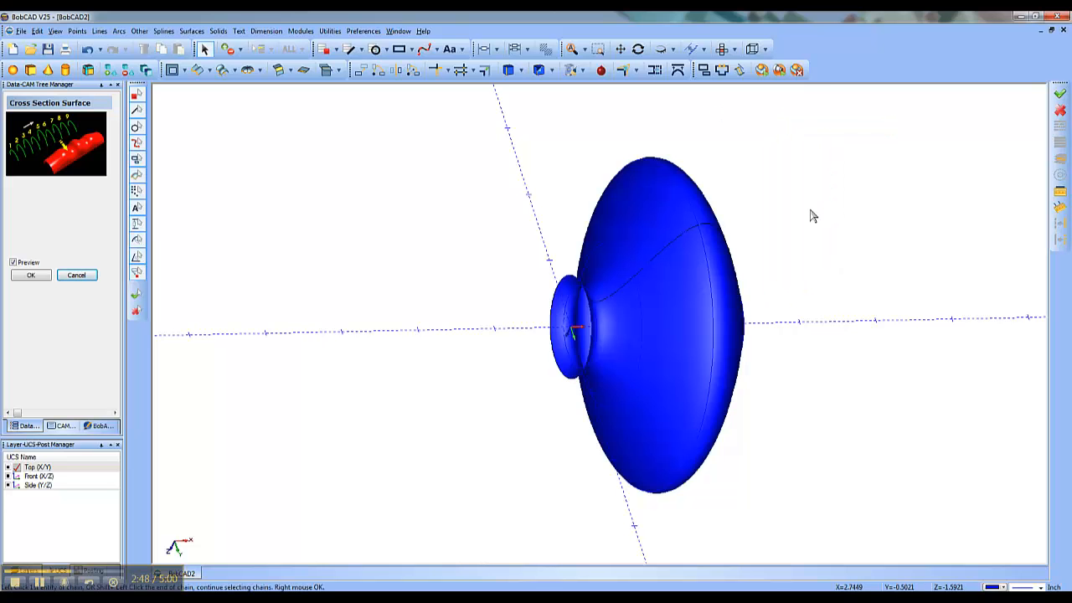